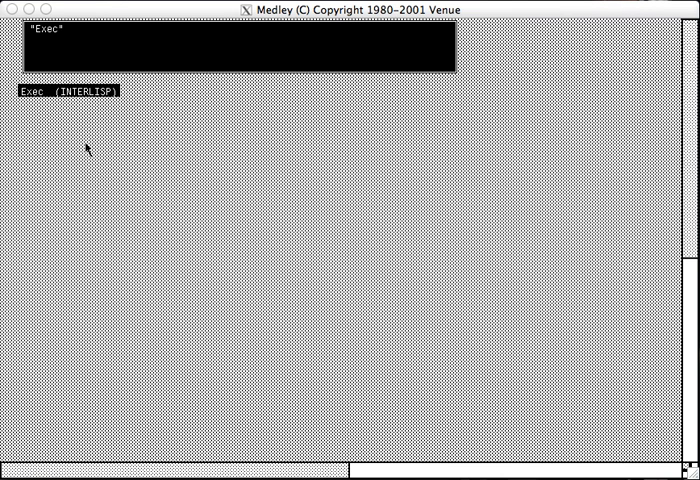
mouse_move(60, 136)
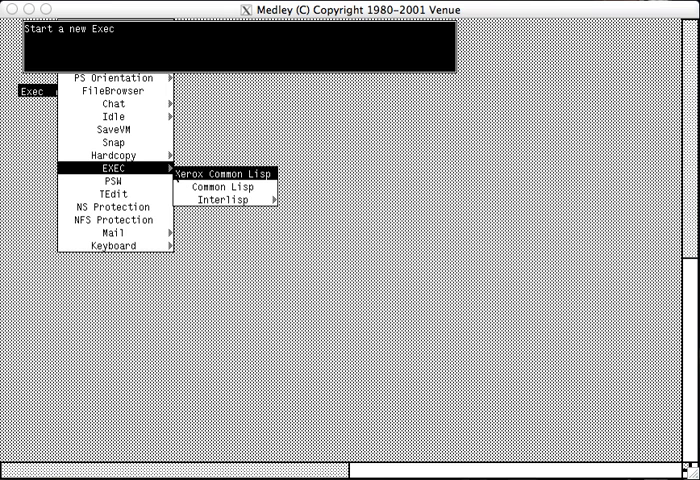
mouse_move(220, 200)
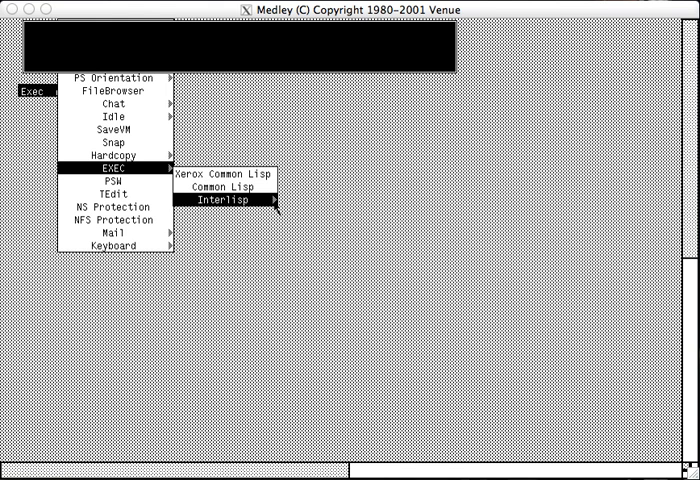
mouse_move(222, 184)
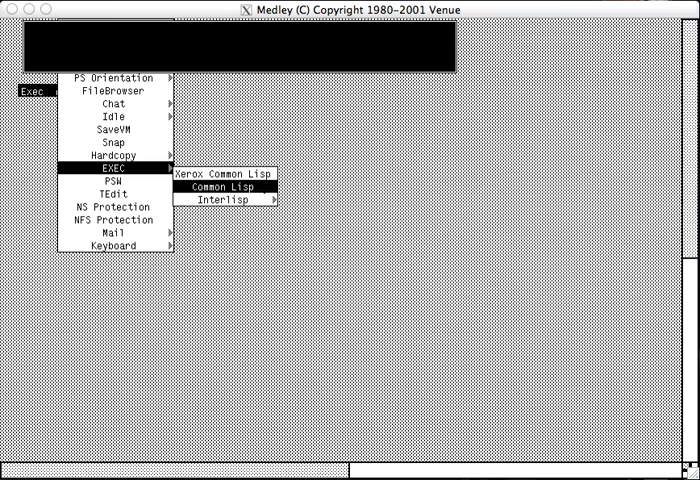
Start a Common Lisp Exec and evaluate (* 1 2) → 2 and (/ 2 3) → 2/3.
click(210, 198)
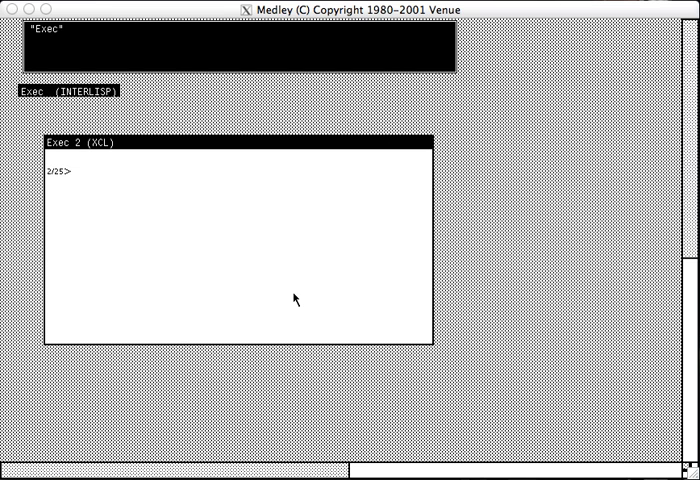
text((^)
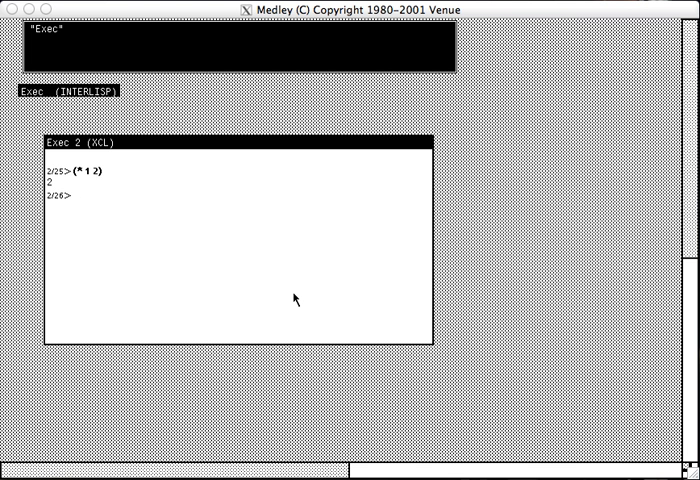
text((/ 2 3)
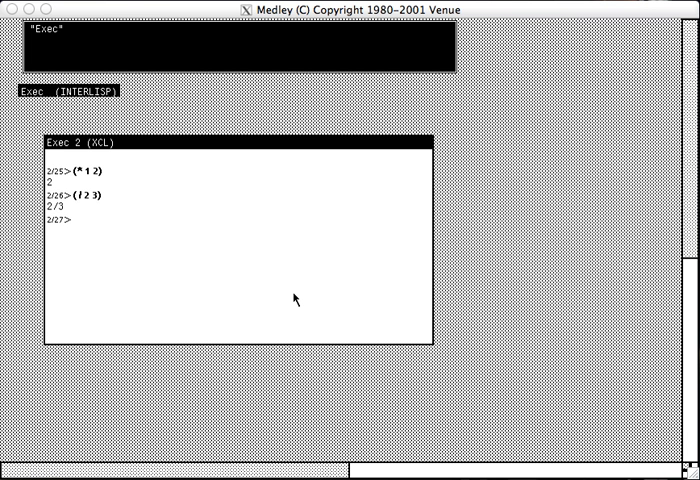
Evaluate (ed 'tak) and create TAK as a dummy DEFUN in an SEdit window.
text((il:df 'tak)
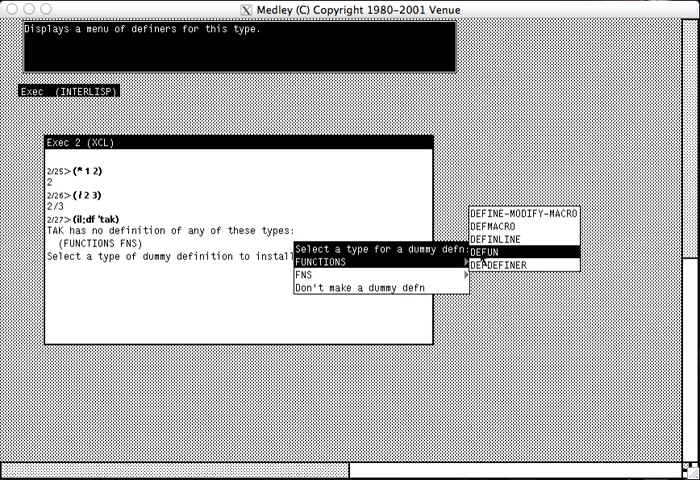
click(500, 260)
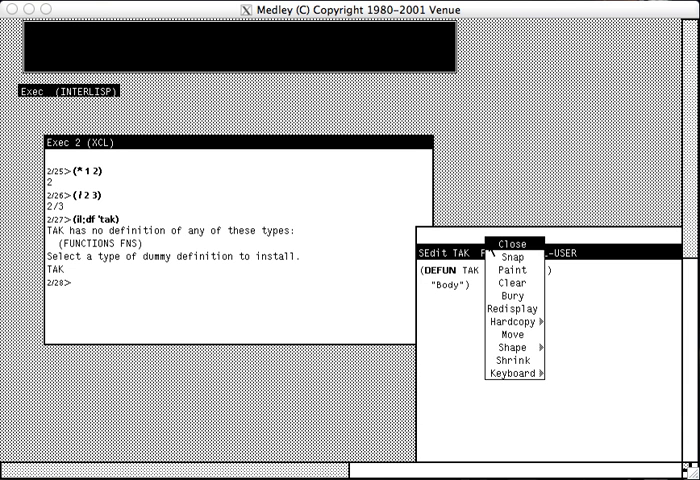
mouse_move(524, 352)
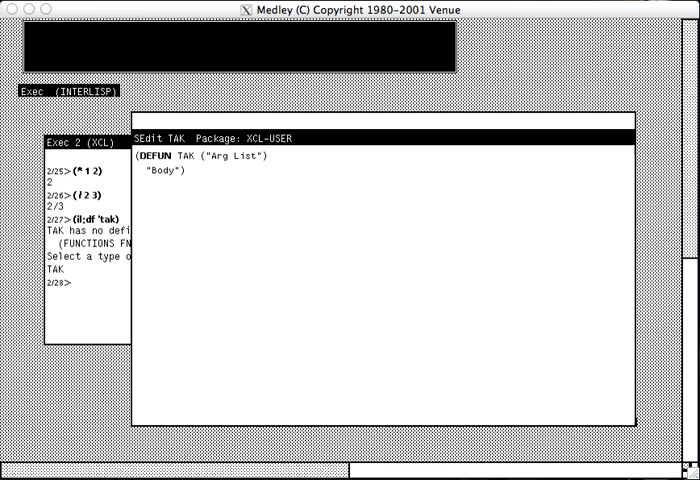
mouse_move(228, 174)
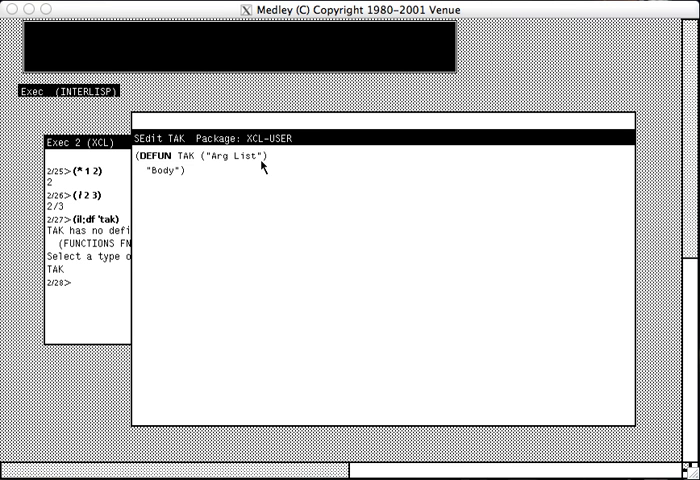
mouse_move(310, 180)
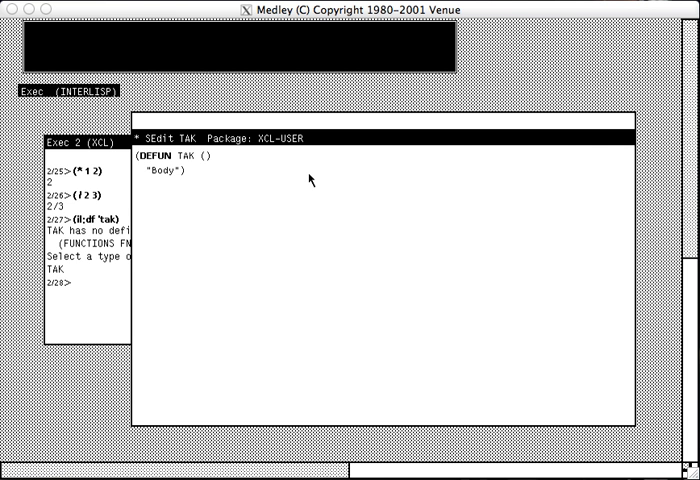
Replace TAK's placeholder argument list with the parameters (X Y Z).
text(X Y)
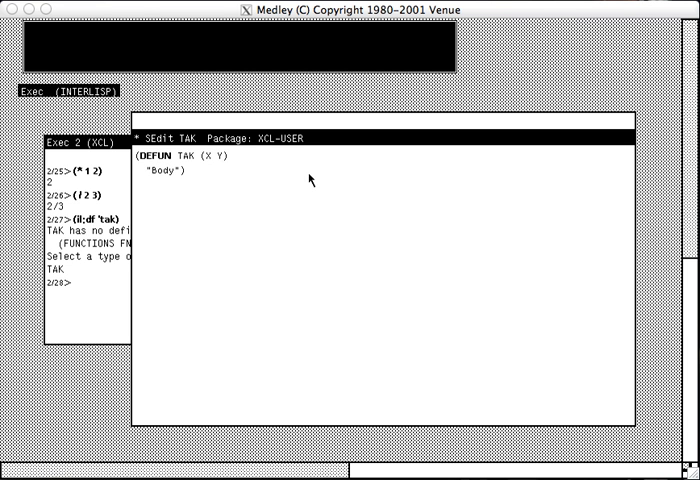
text(Z)
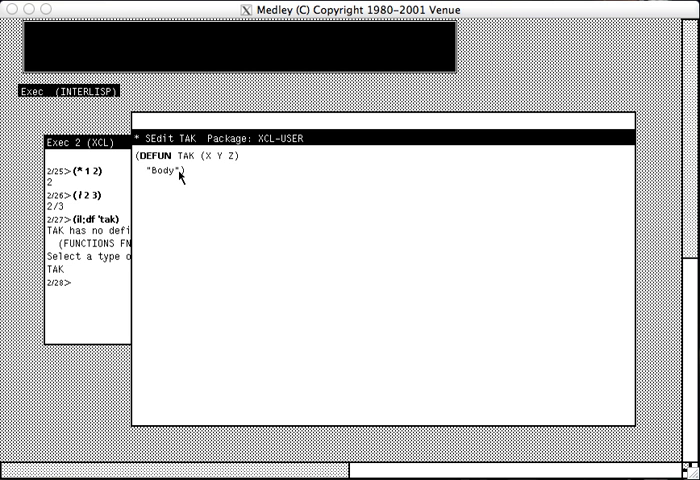
mouse_move(248, 200)
text(())
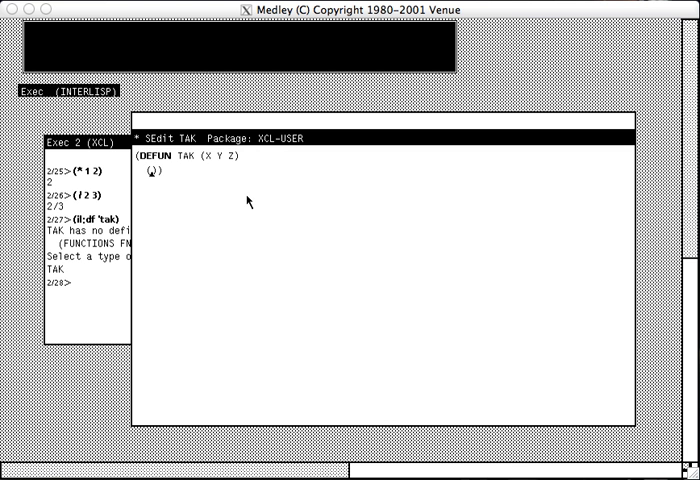
Add a (DECLARE (FIXNUM X Y Z)) declaration to TAK's body.
text(DECLARE)
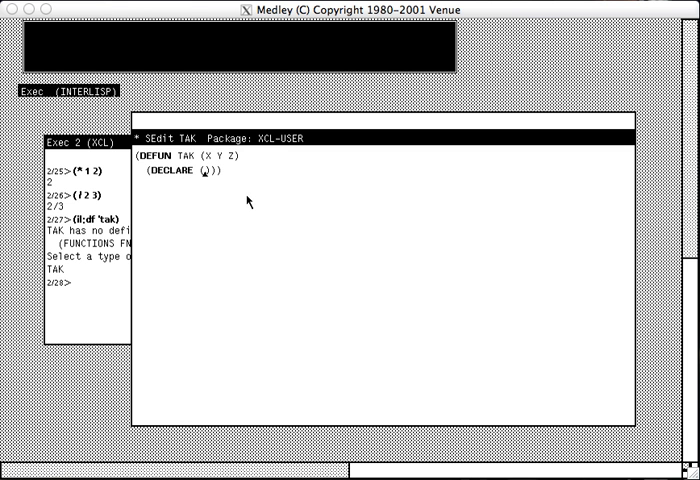
text(FIX)
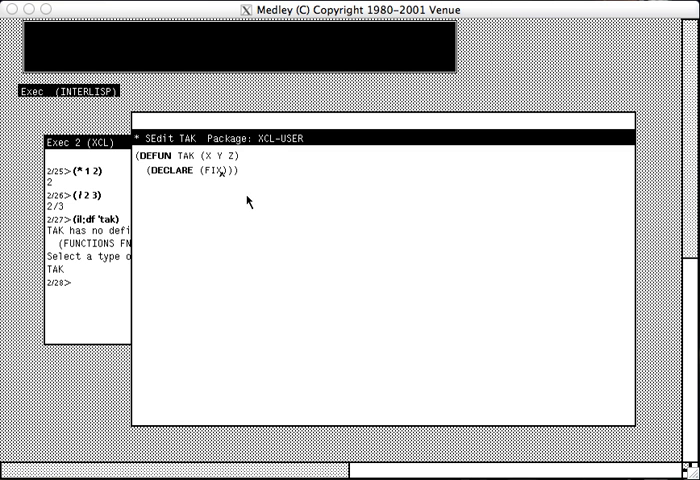
text(NUM X Y Z)
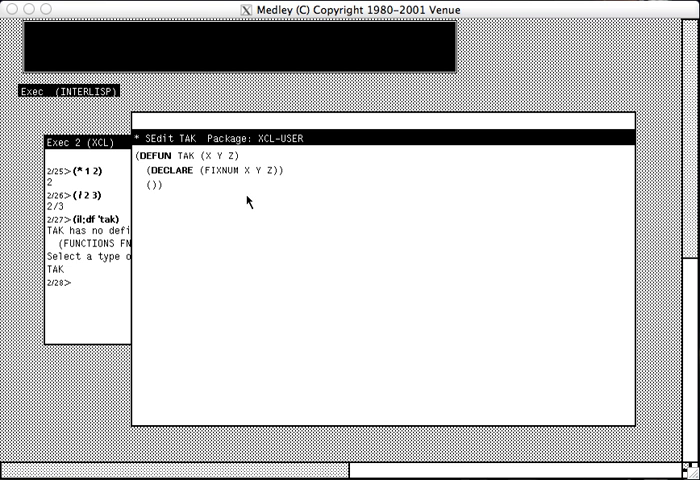
Write TAK's recursive IF with THE FIXNUM forms and (1- X), (1- Y), (1- Z) calls.
text(IF (NOT (< Y X)
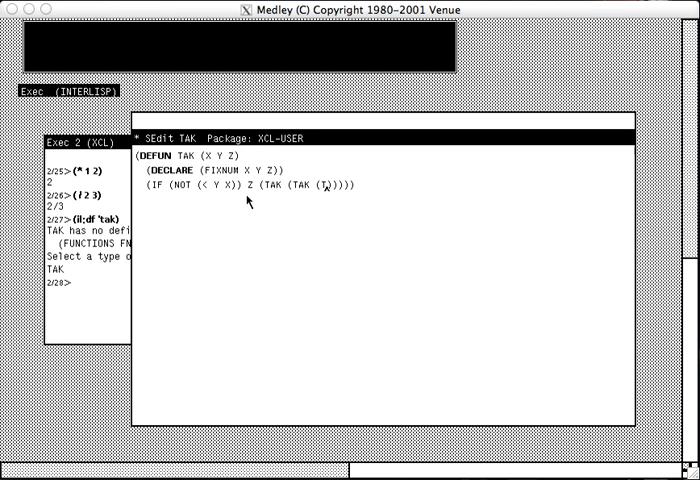
text(HE FIXNUM)
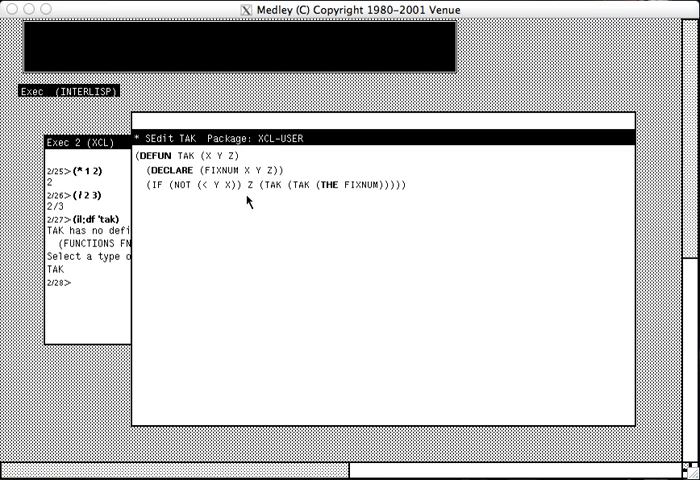
text((1- X)) Y Z))
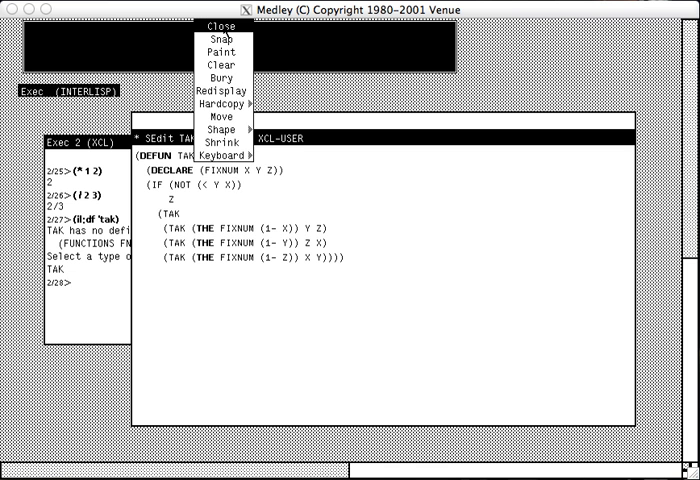
Install TAK from SEdit, confirm (tak 1 1 1) returns 1, and compile TAK.
click(218, 24)
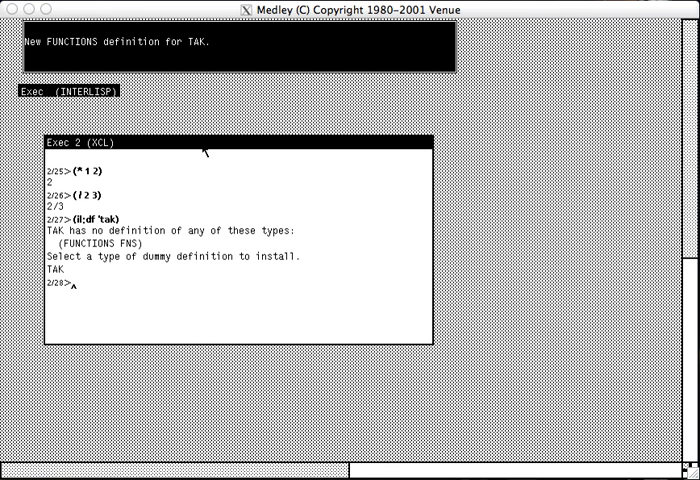
mouse_move(384, 448)
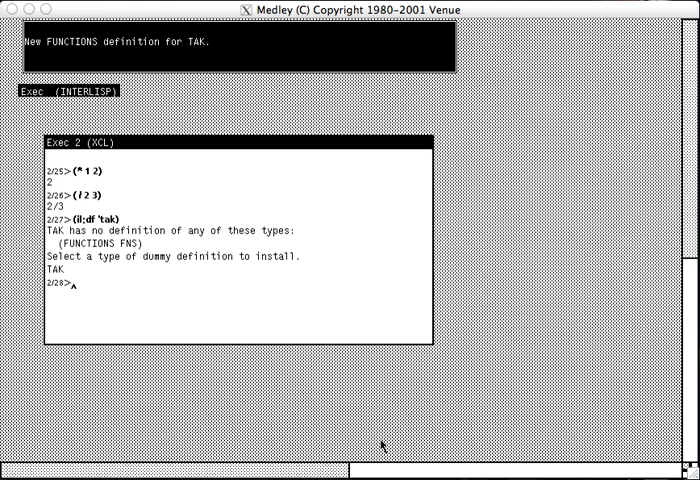
text((tak 1 1 1)
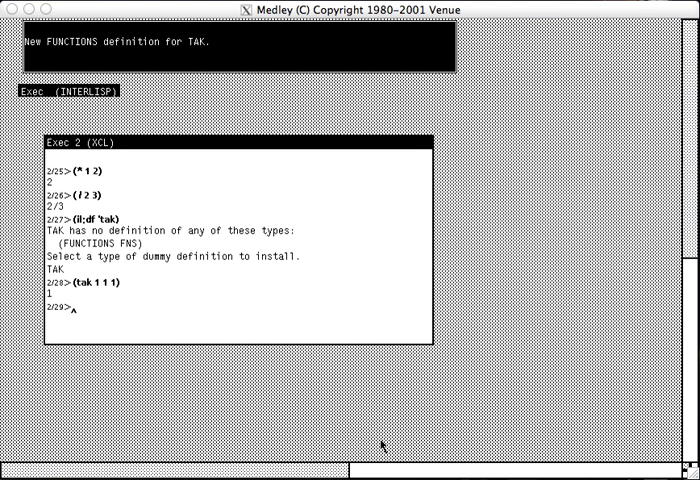
text((cc)
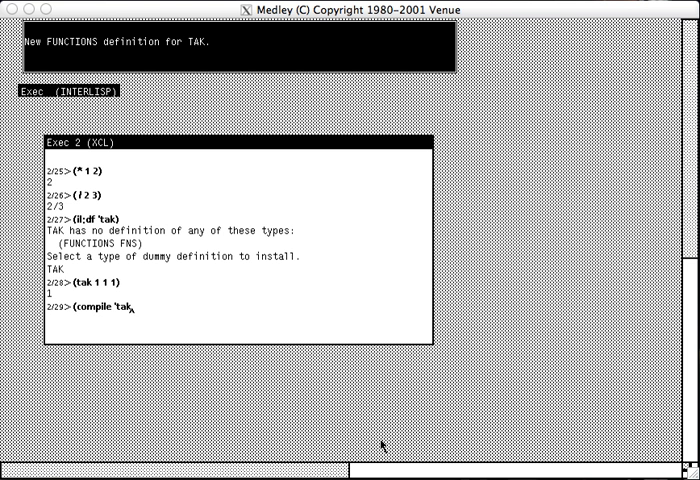
key(Return)
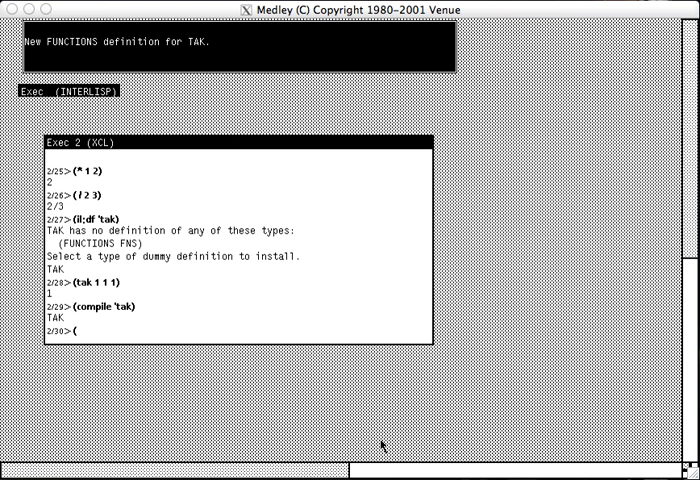
Enter (time (dotimes (150) (tak 18 12 6))) to time the compiled TAK.
text(time ()
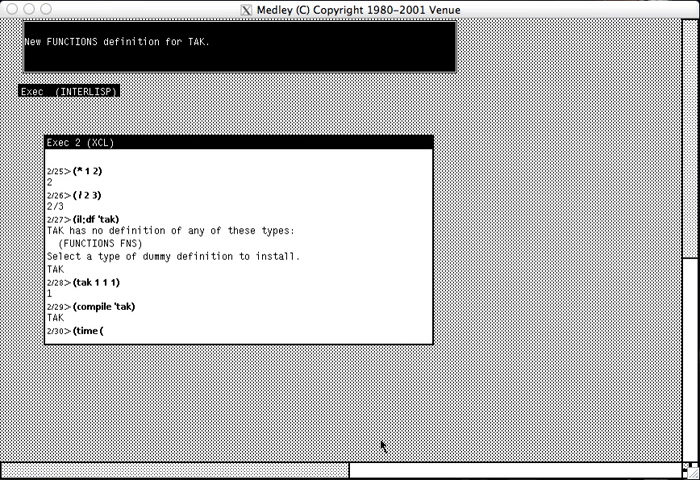
text(dotimes (i 50)
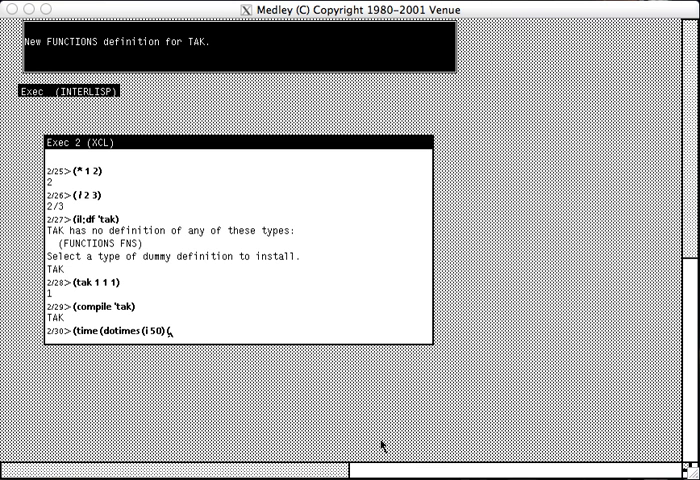
text((tak 18 12 6)
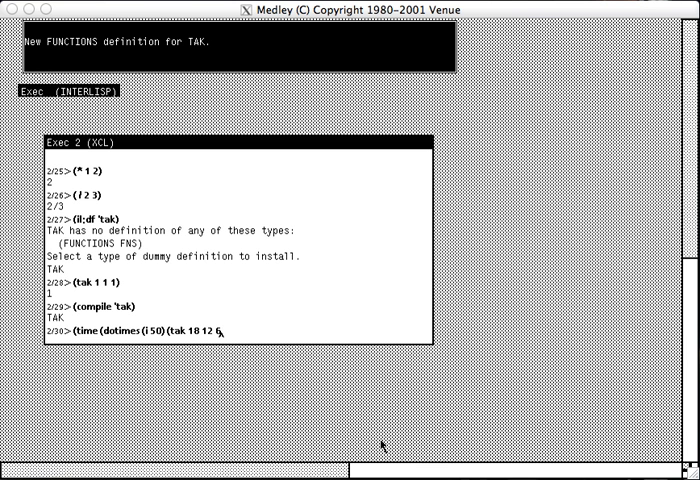
text())))
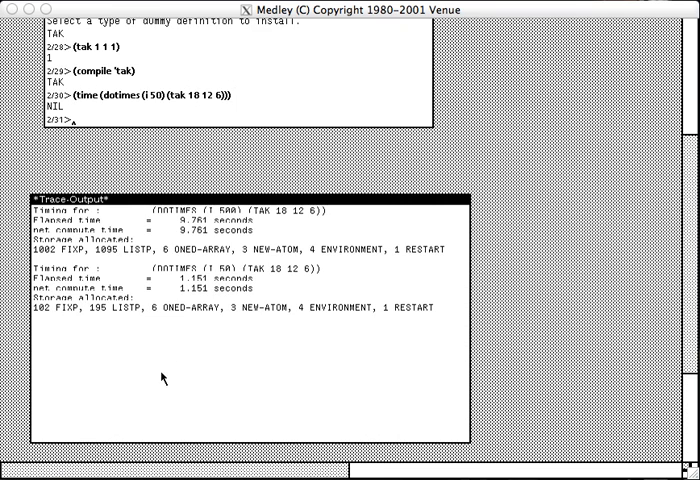
mouse_move(228, 236)
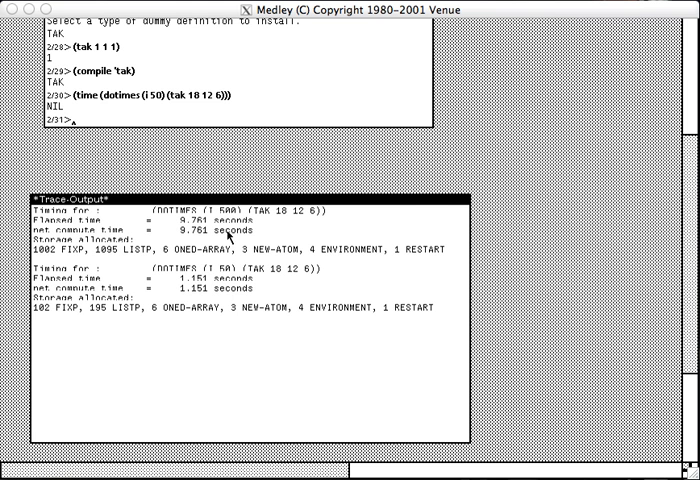
mouse_move(228, 272)
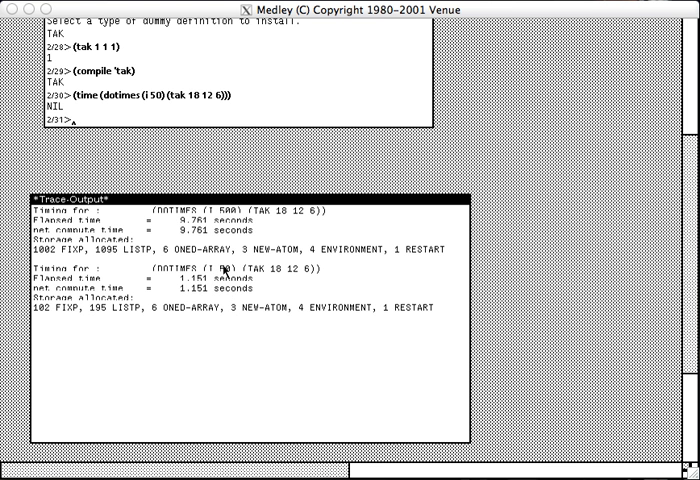
mouse_move(226, 272)
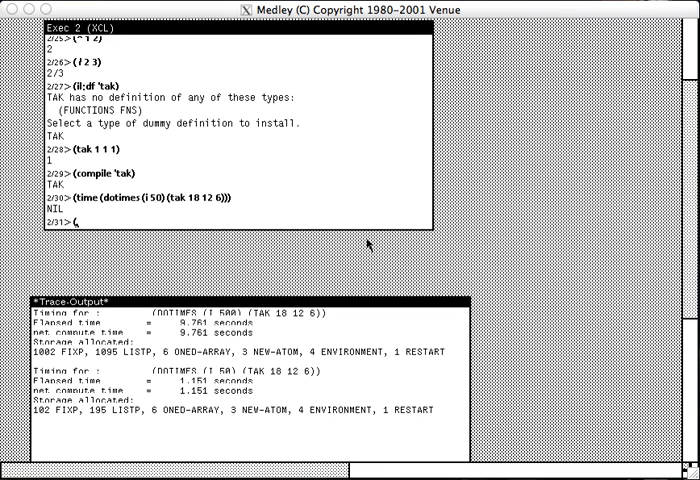
List the bytecode of compiled TAK with (disassemble 'tak), ending in RETURN and NIL.
text((disassemble ')
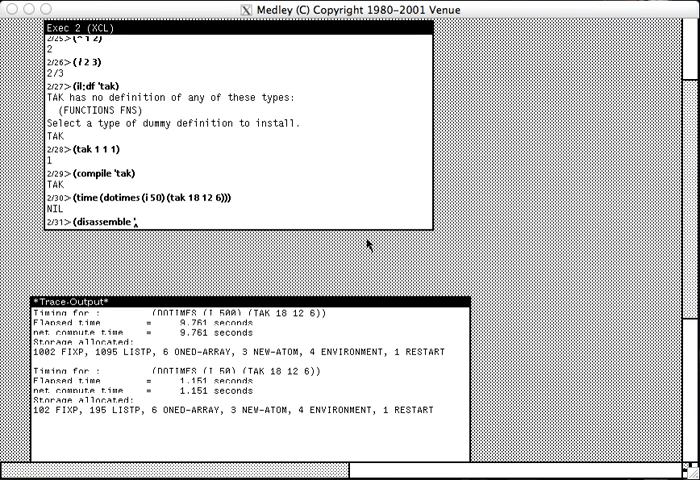
key(Return)
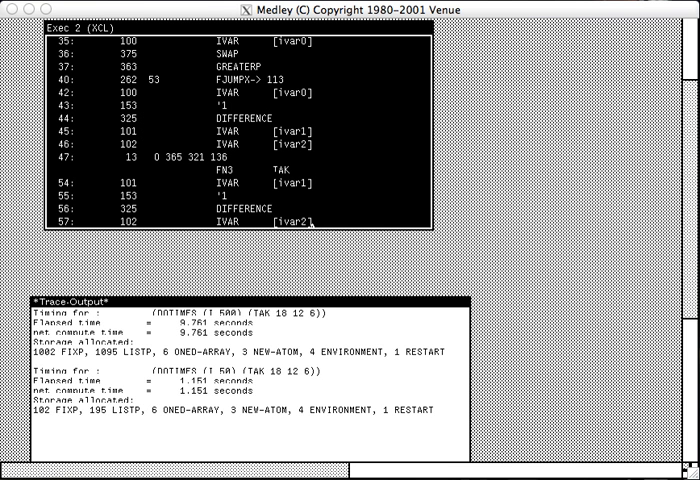
scroll(down, 3)
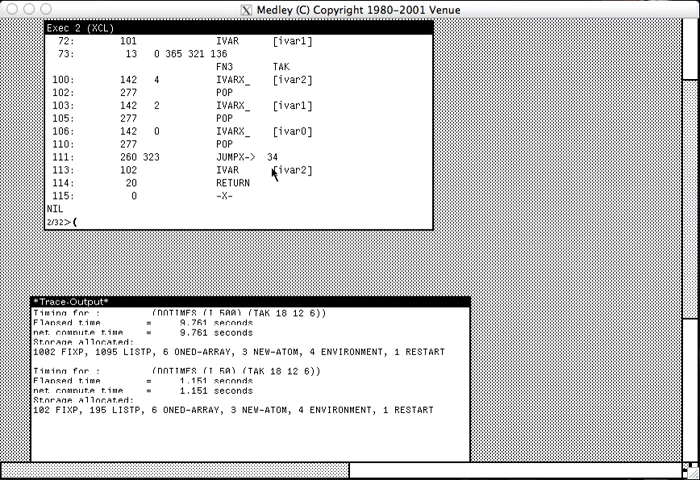
text(un)
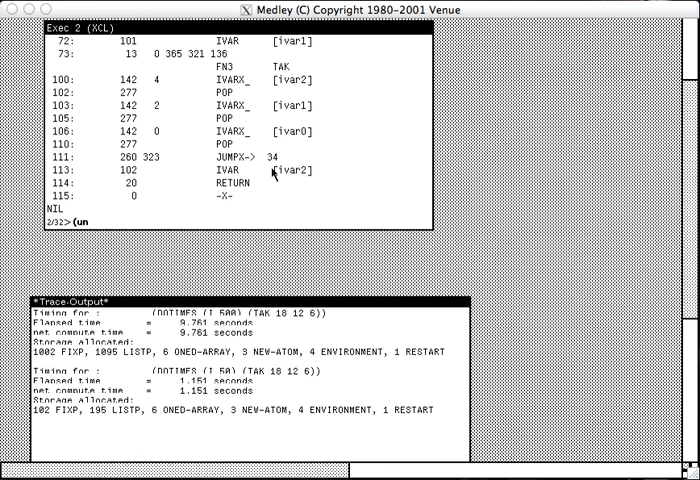